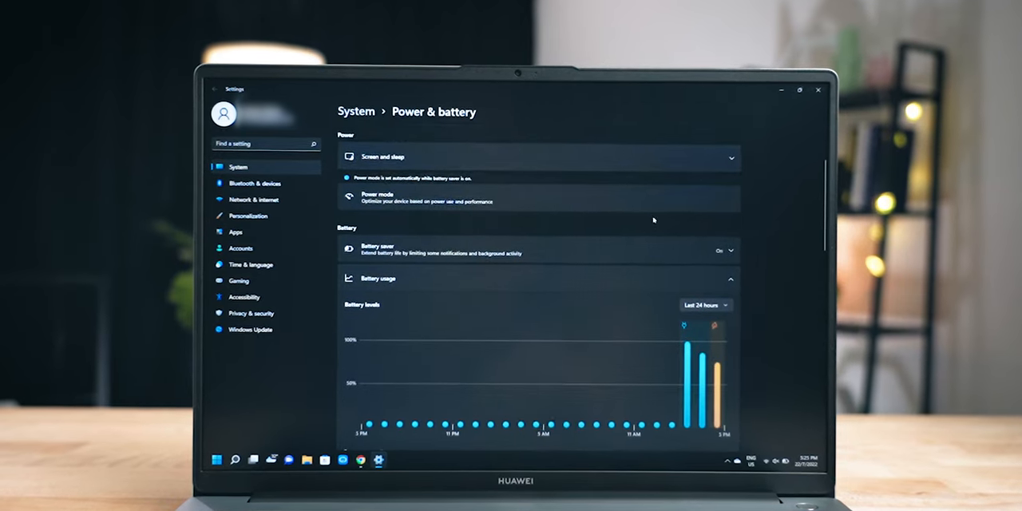
- Switch Power mode from Balanced to Best power efficiency on the Power & battery page
scroll(down, 3)
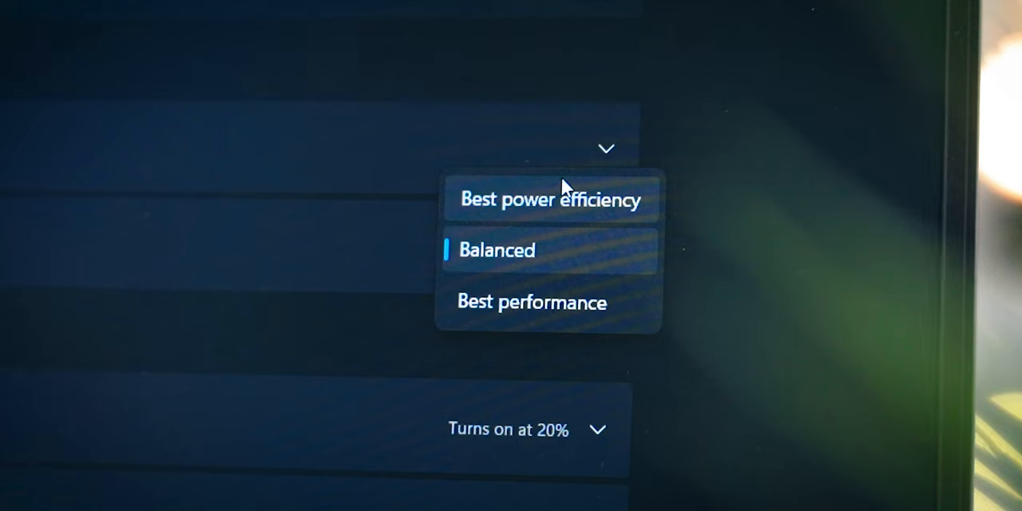
click(550, 199)
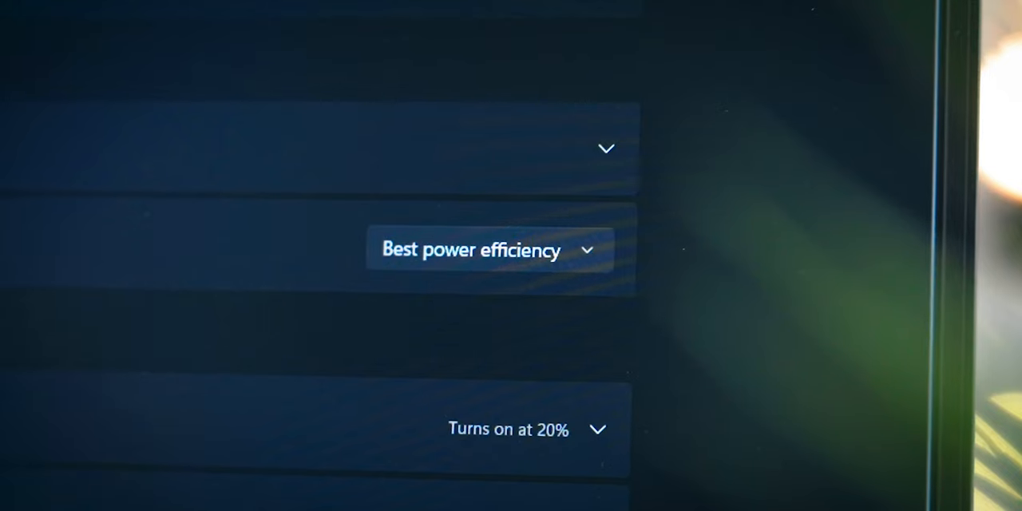